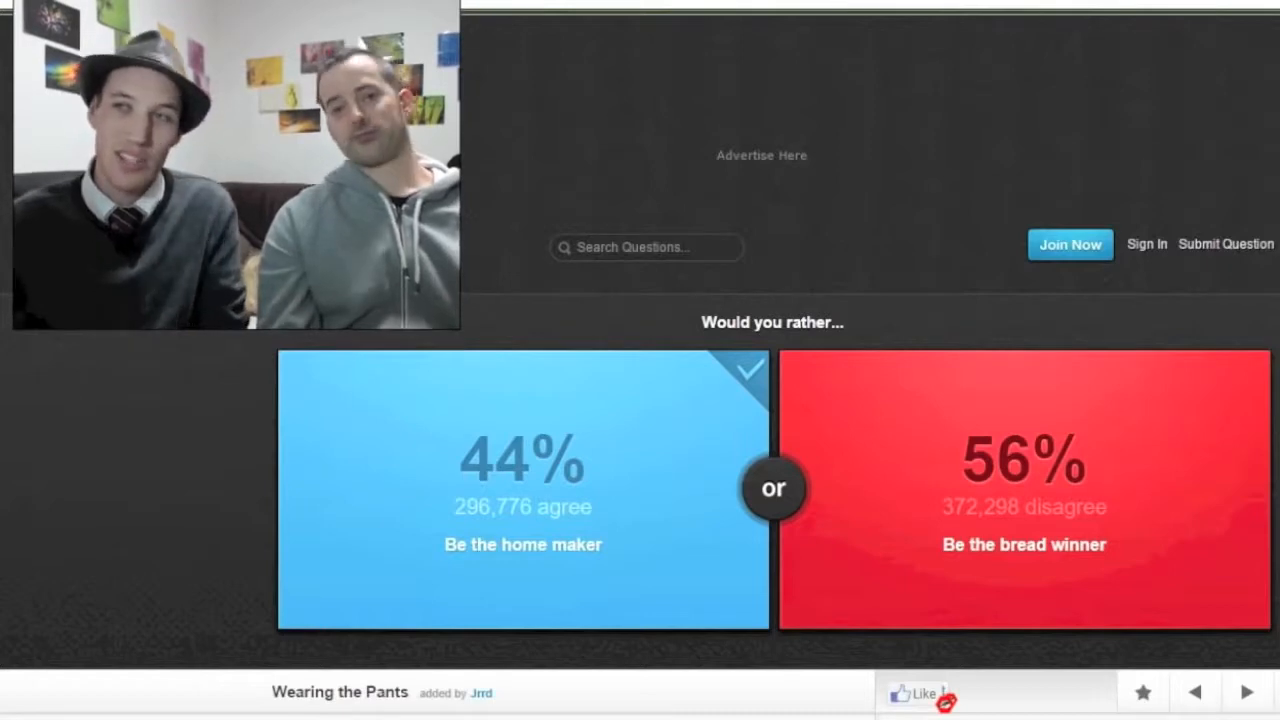
Advance past the home-maker and sick-for-life results to the macaroni spoon-or-fork question.
{"action": "left_click", "coordinate": [1245, 691]}
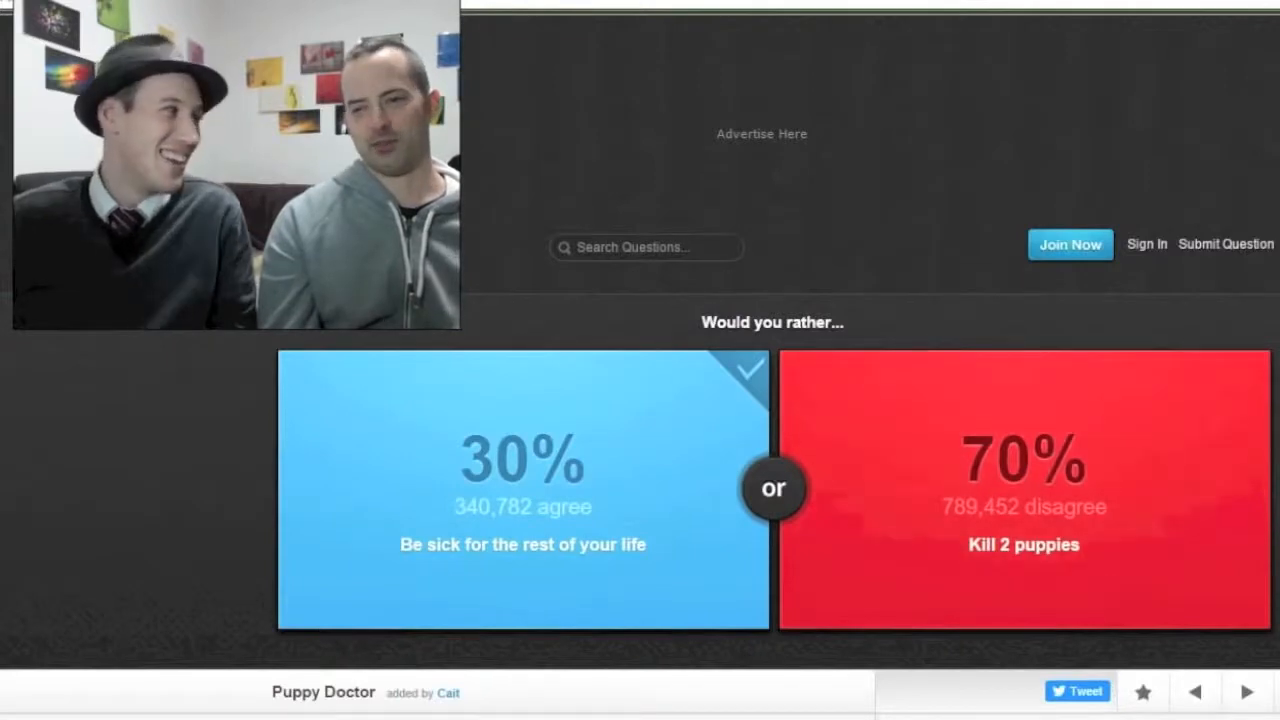
{"action": "left_click", "coordinate": [1245, 691]}
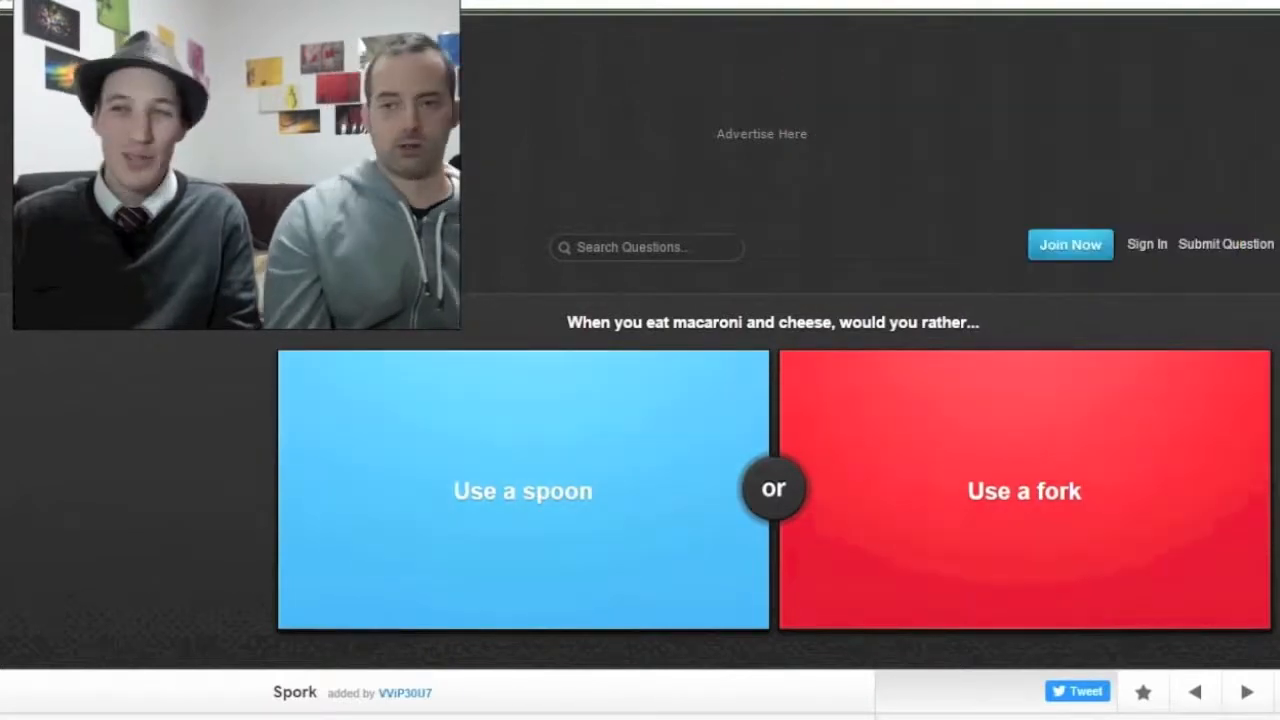
Vote 'Use a spoon' on the macaroni-and-cheese question.
{"action": "left_click", "coordinate": [522, 490]}
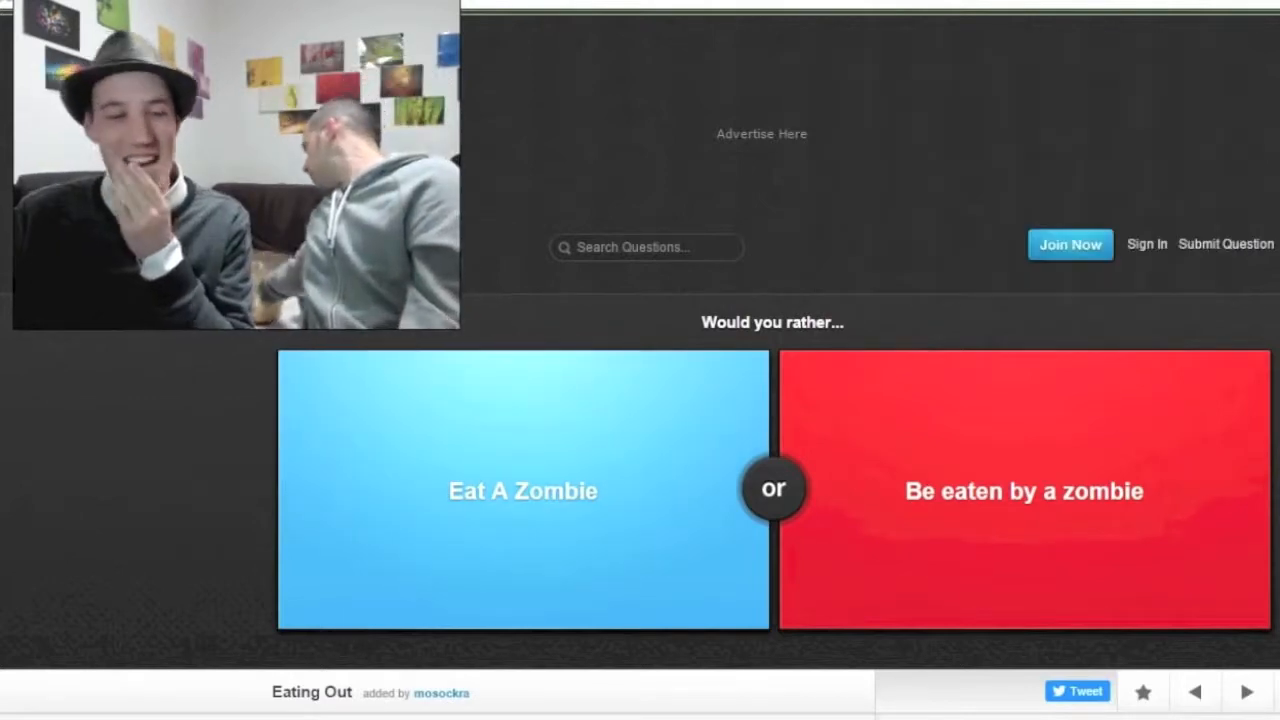
Vote 'Eat A Zombie', revealing 77% agree versus 23%.
{"action": "left_click", "coordinate": [522, 490]}
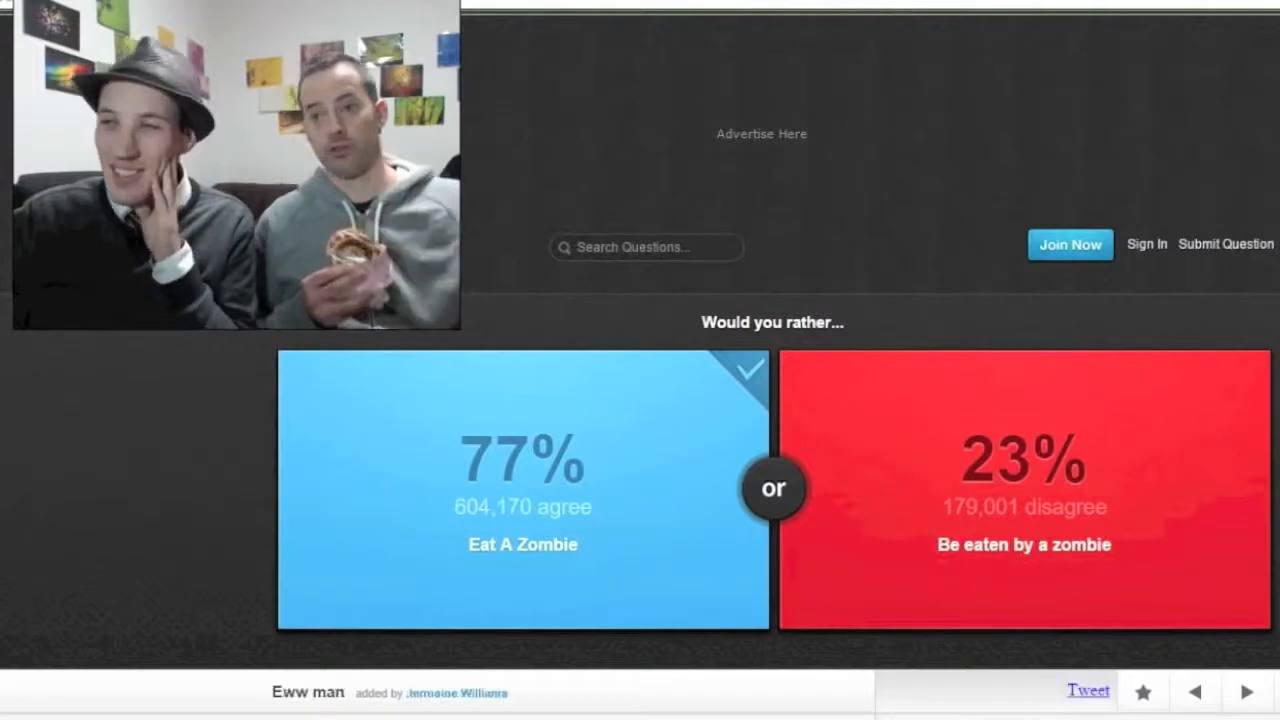
Advance to the soiled-for-a-week question and vote for the right-hand option.
{"action": "left_click", "coordinate": [1245, 691]}
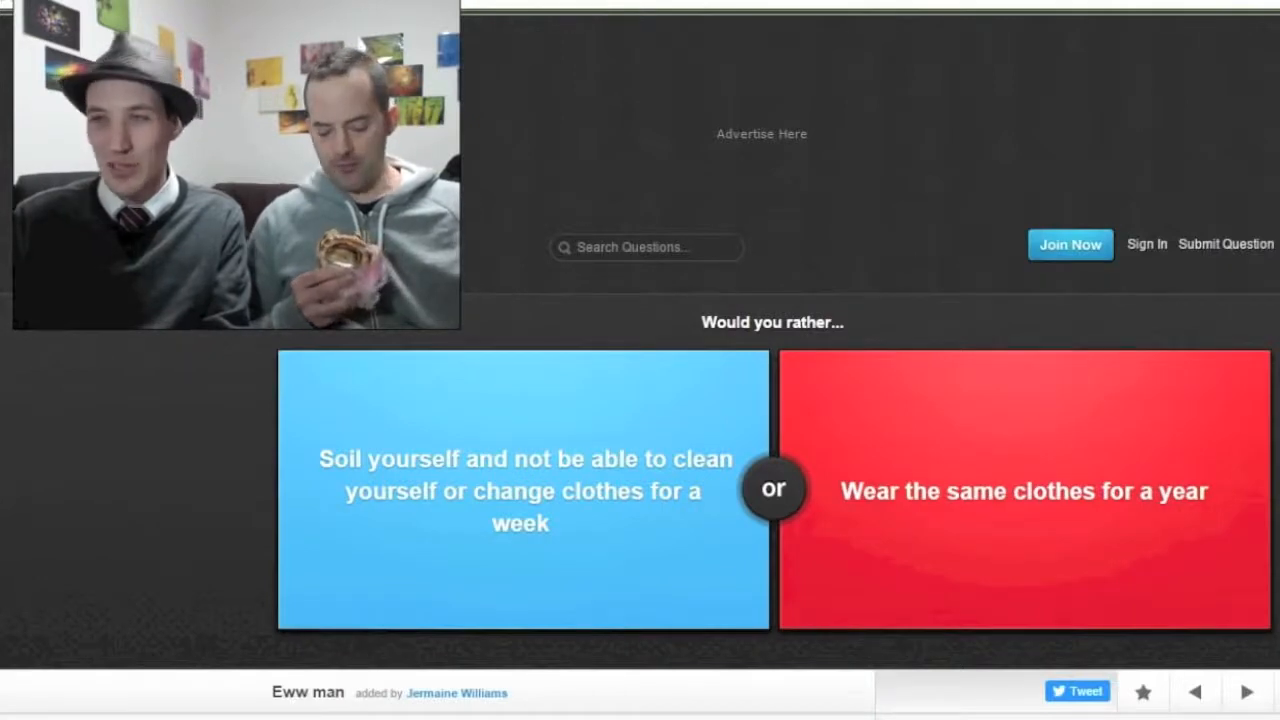
{"action": "left_click", "coordinate": [1022, 490]}
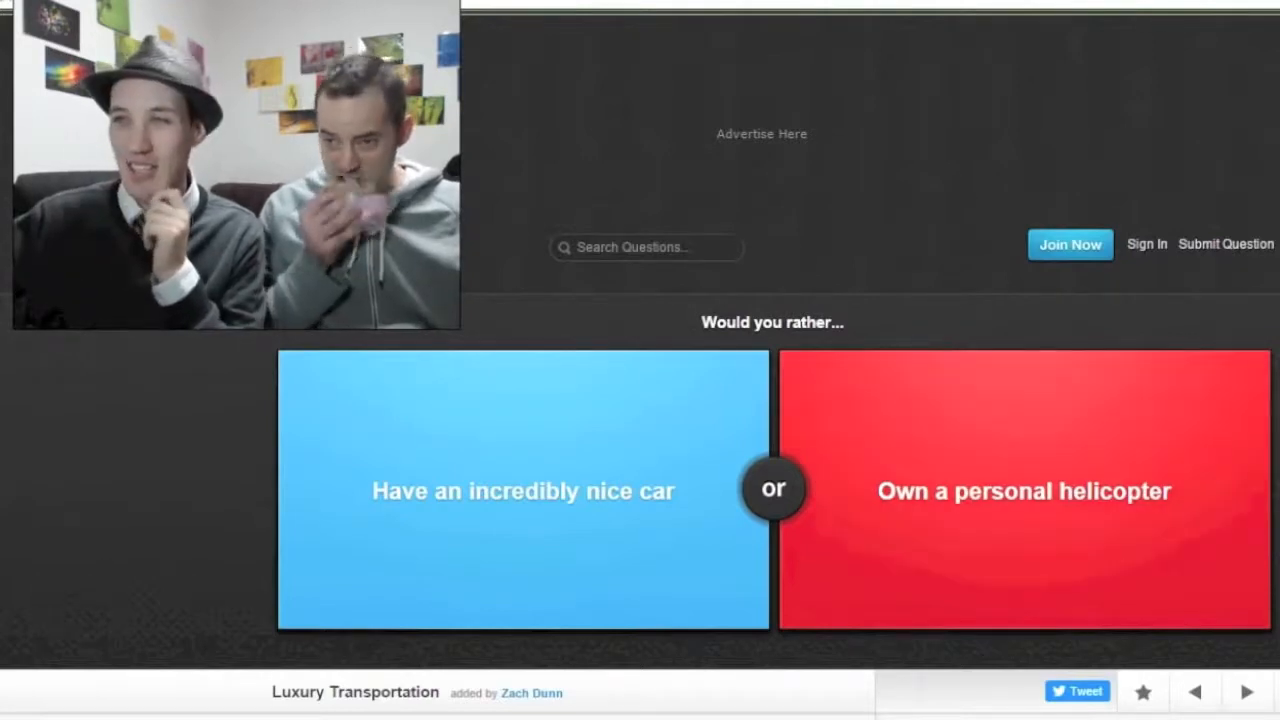
Vote 'Own a personal helicopter', revealing 48% agree versus 52%.
{"action": "left_click", "coordinate": [1023, 490]}
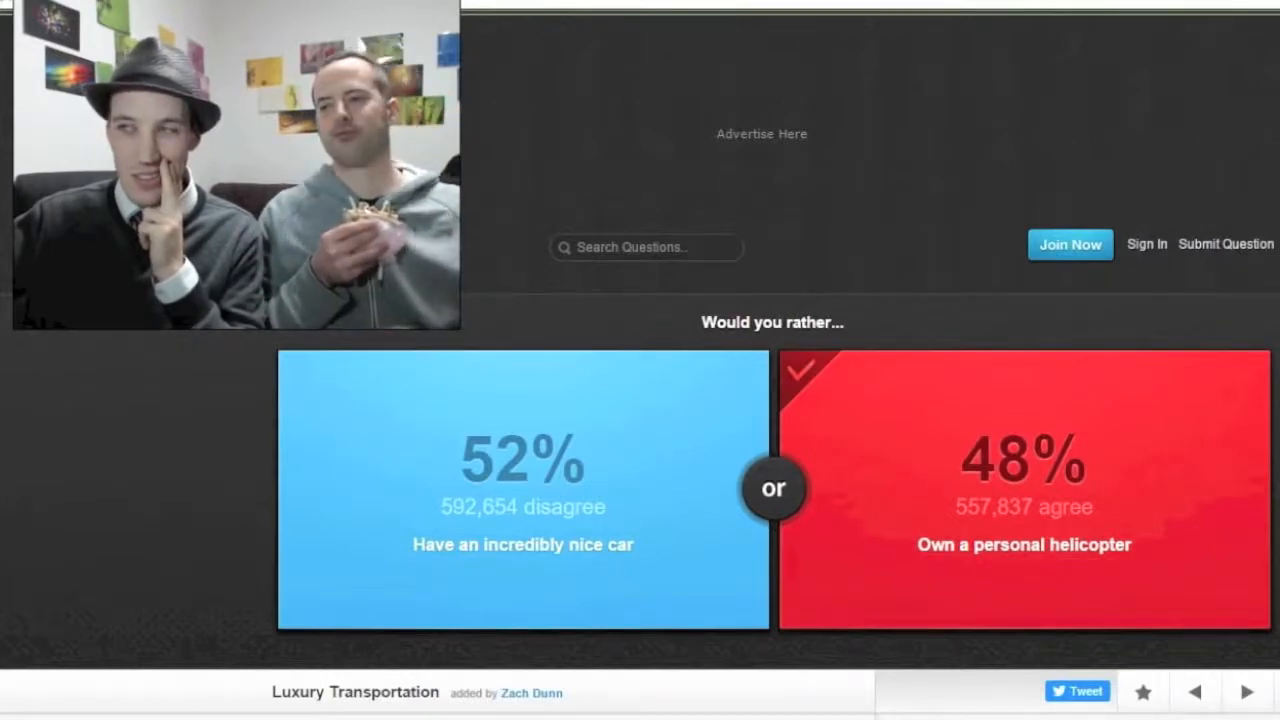
Advance to the Muppets question and vote 'Sound like Kermit', revealing 87% agree.
{"action": "left_click", "coordinate": [1245, 691]}
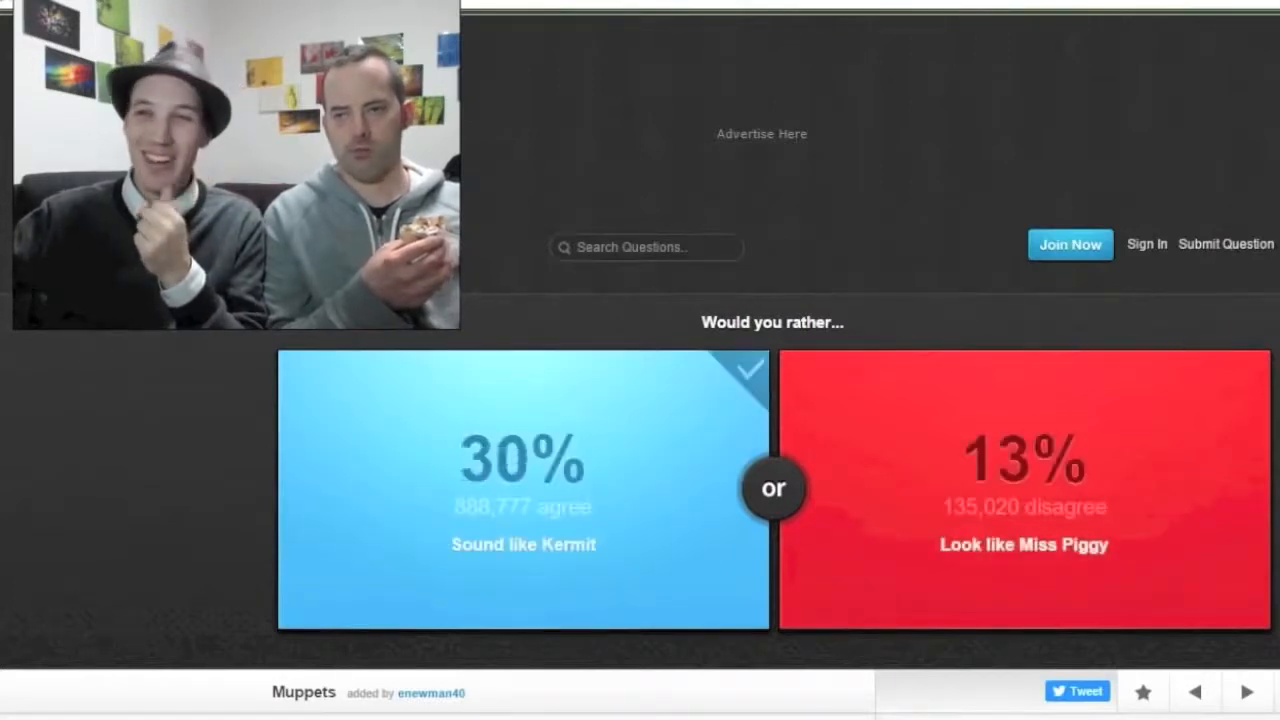
{"action": "left_click", "coordinate": [523, 490]}
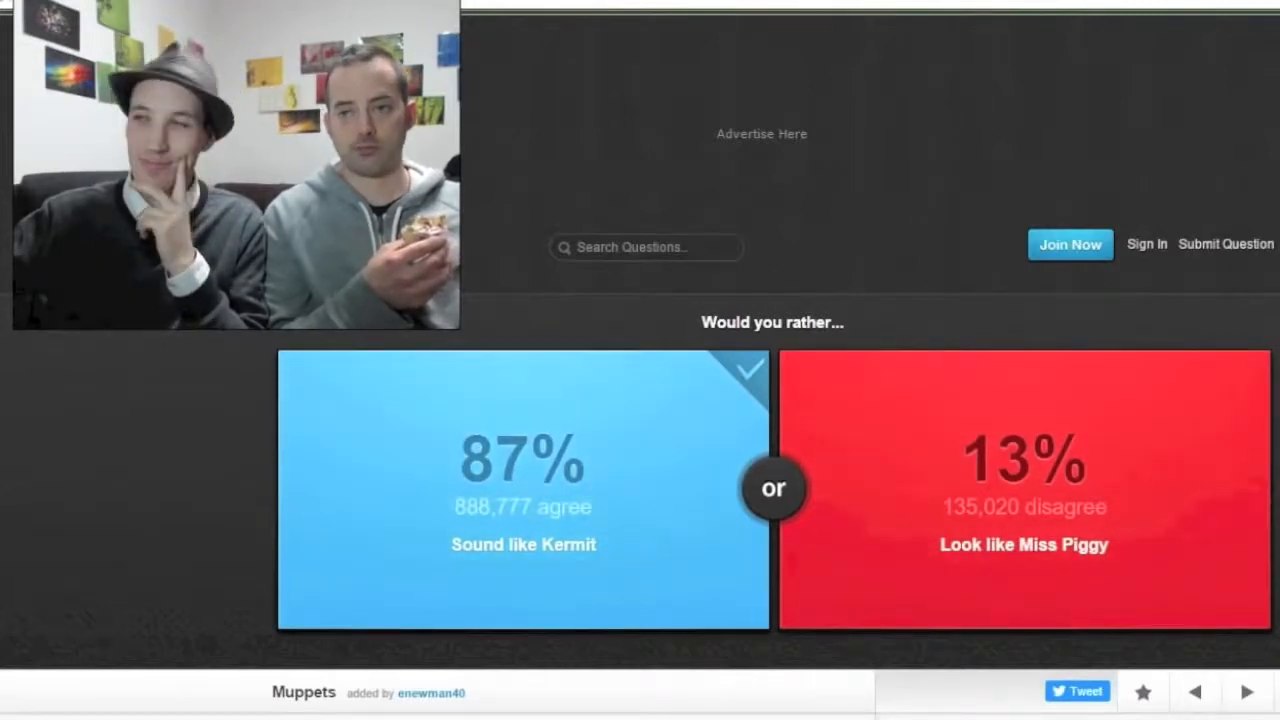
{"action": "left_click", "coordinate": [1246, 691]}
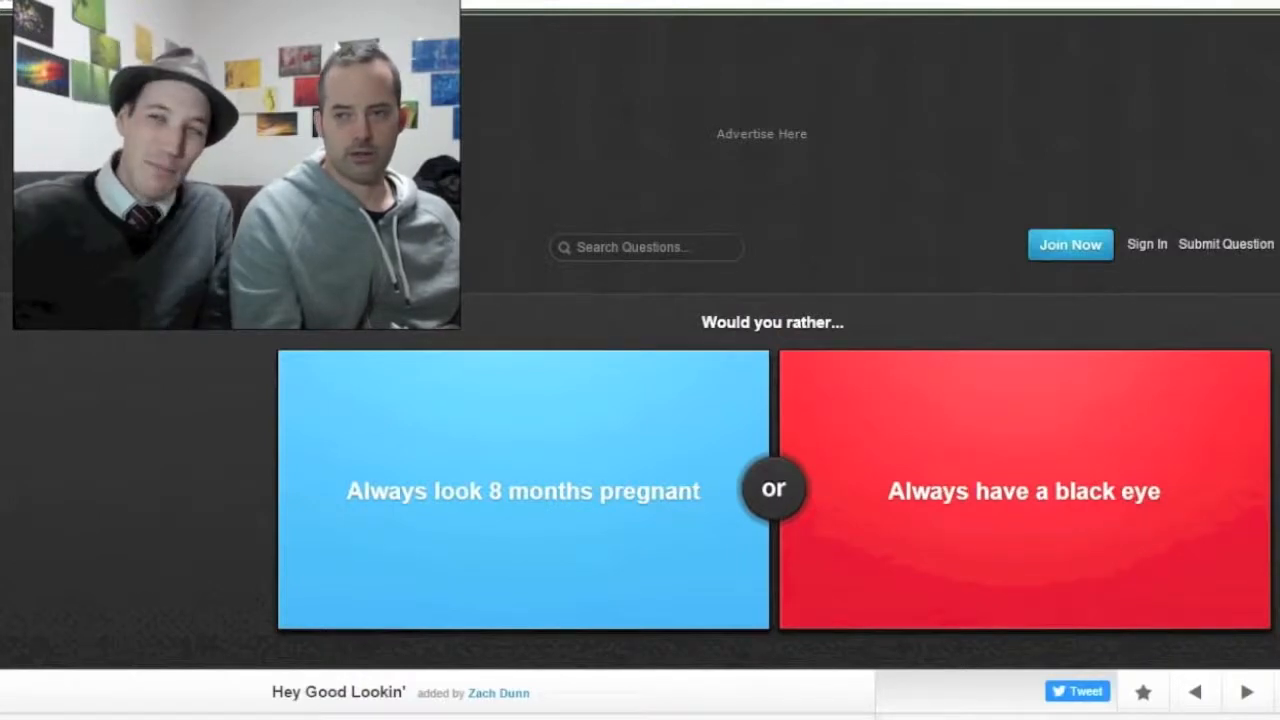
Vote 'Always have a black eye' on the pregnant-or-black-eye question.
{"action": "left_click", "coordinate": [1023, 490]}
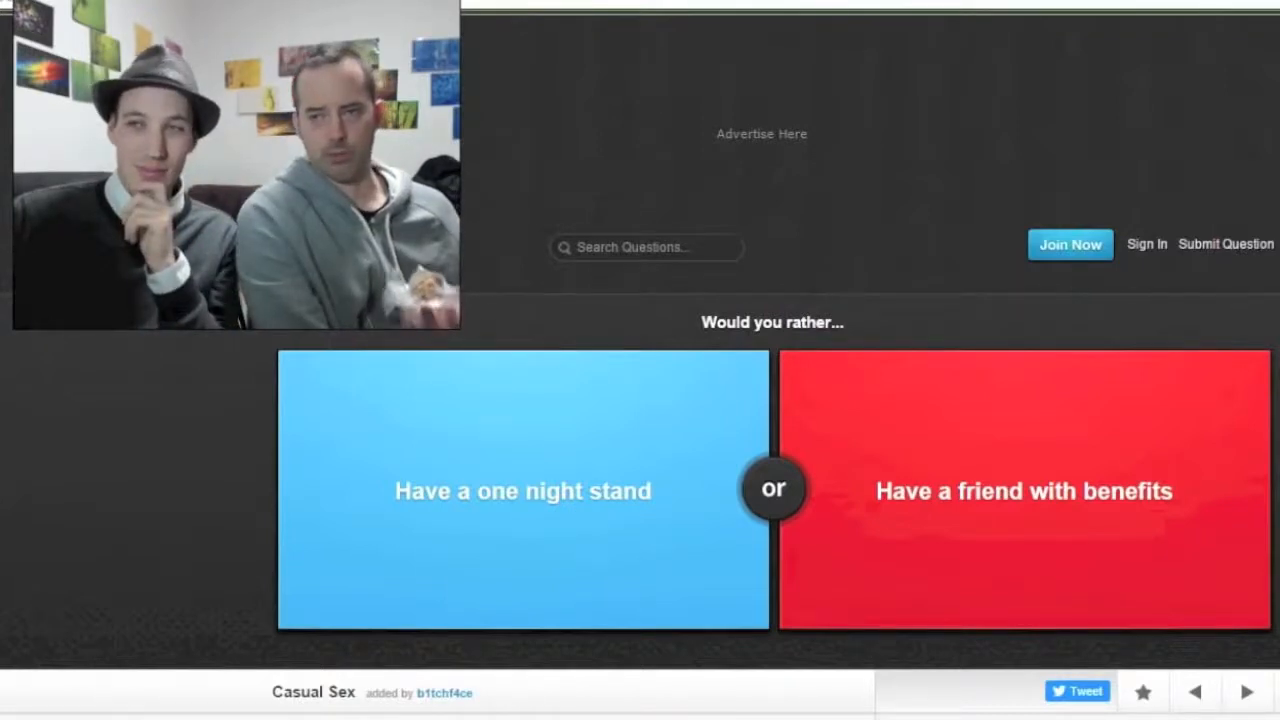
Vote 'Have a friend with benefits', revealing 86% agree versus 14%.
{"action": "left_click", "coordinate": [1023, 490]}
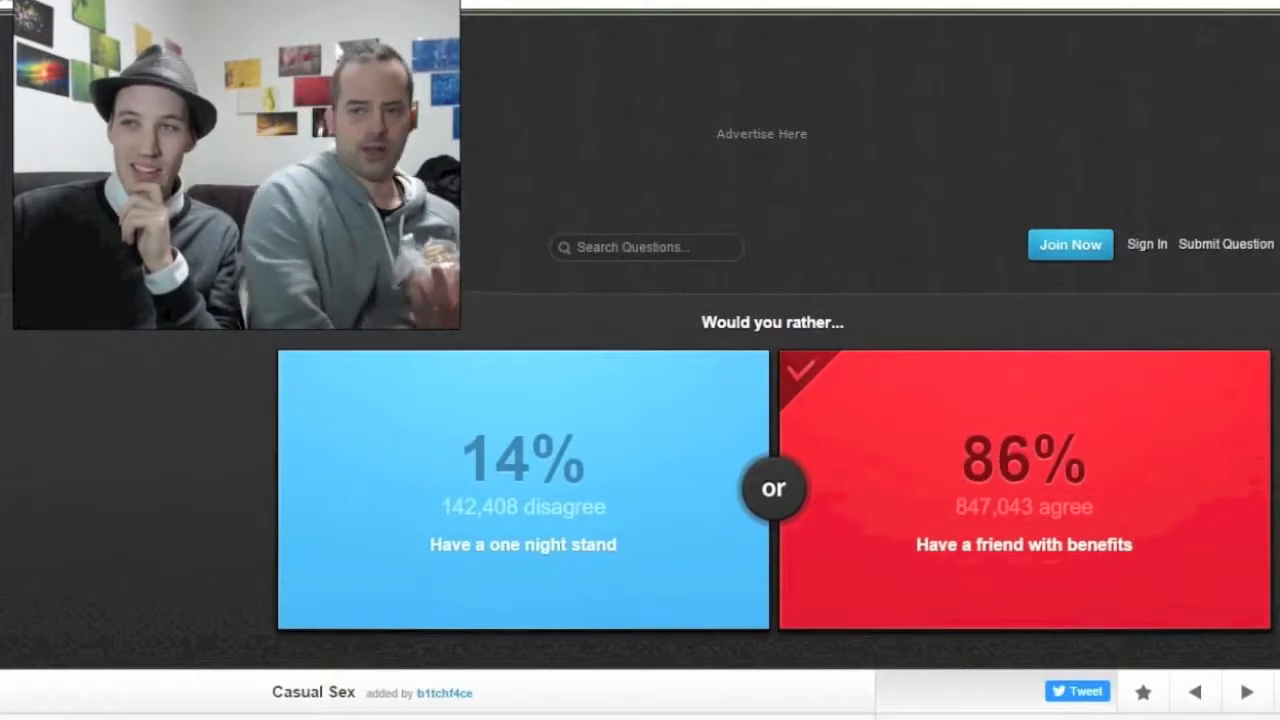